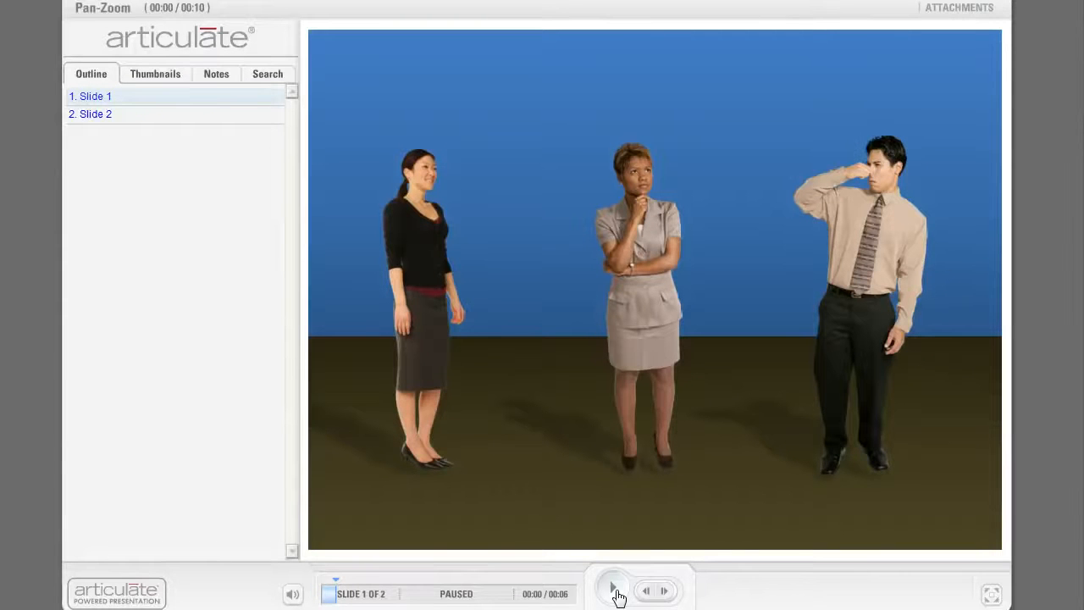
# Play the group-panning demo and then the frog zoom demo through to the end in the Articulate player.
pyautogui.click(613, 589)
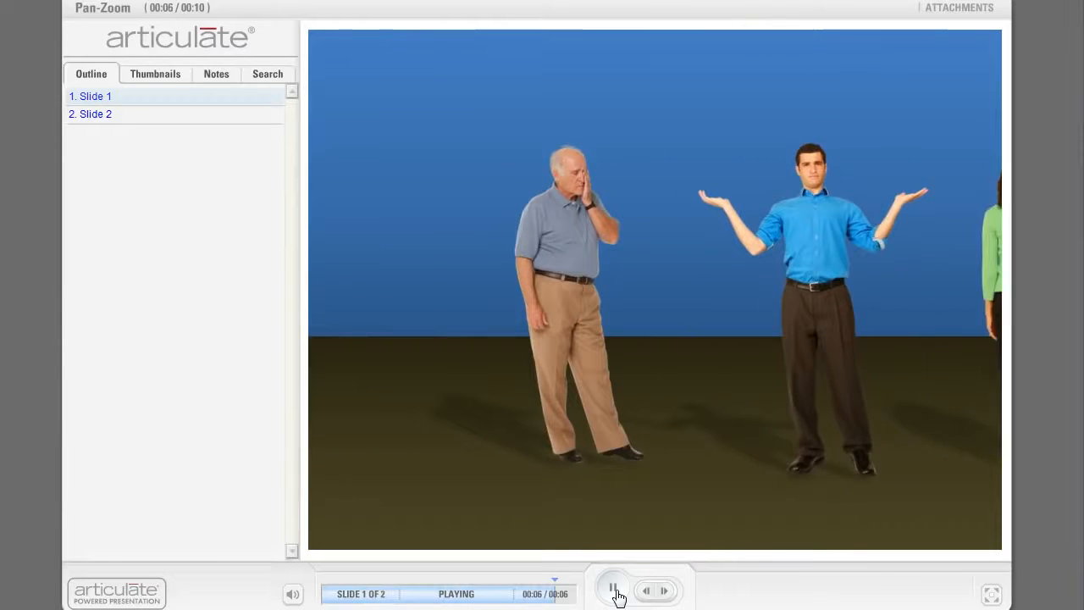
pyautogui.click(613, 590)
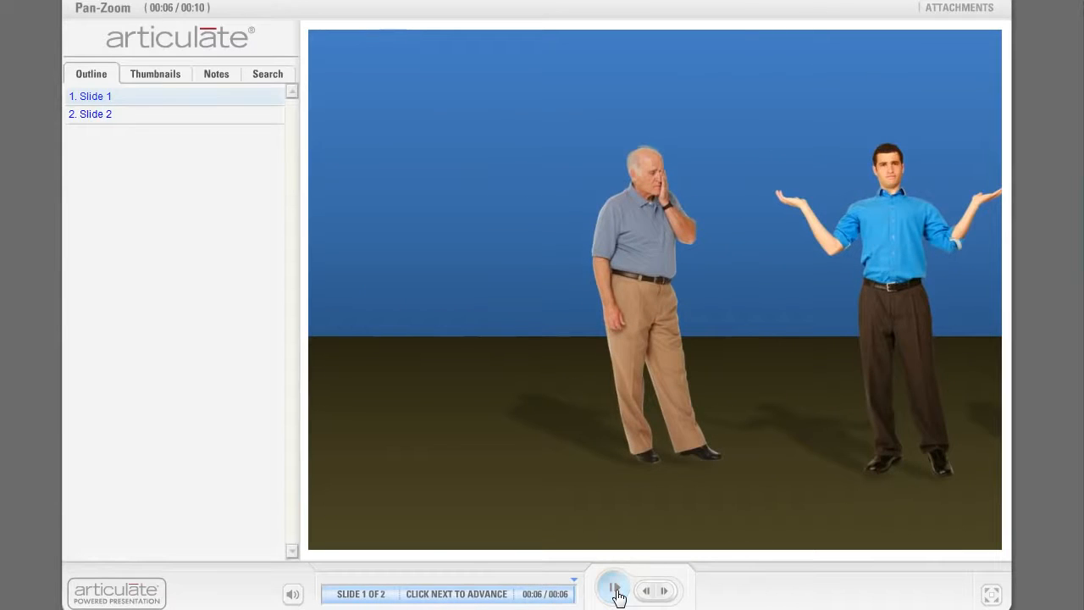
pyautogui.click(614, 590)
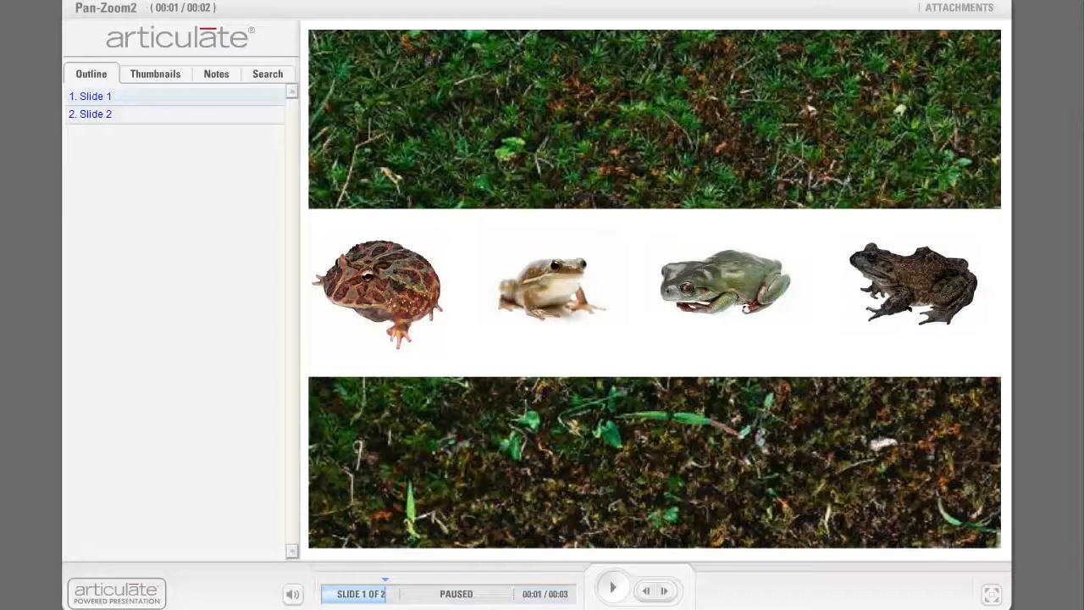
pyautogui.moveTo(624, 596)
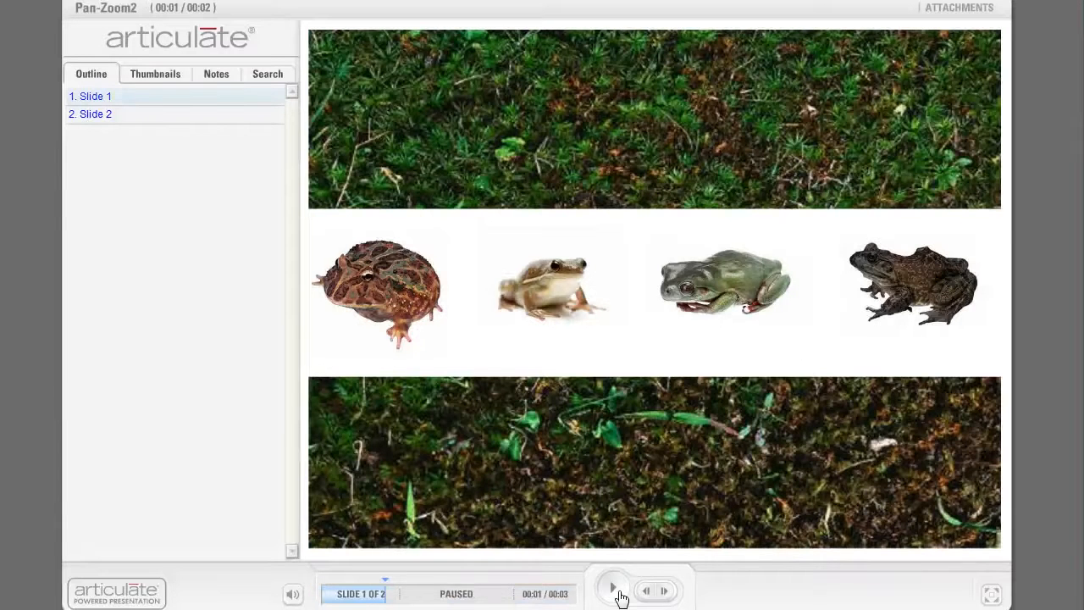
pyautogui.click(613, 590)
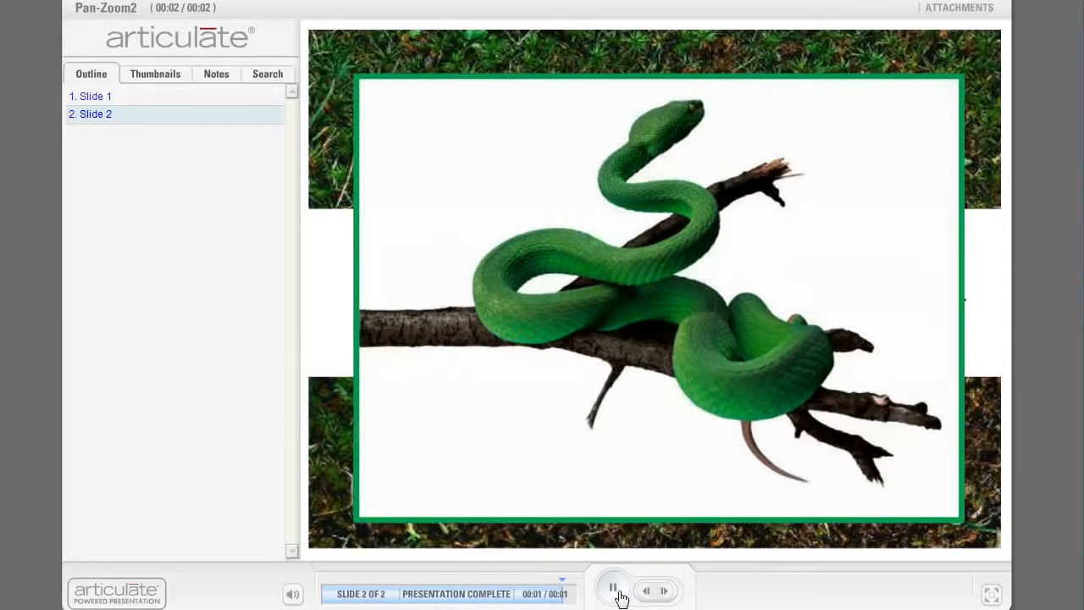
pyautogui.click(613, 590)
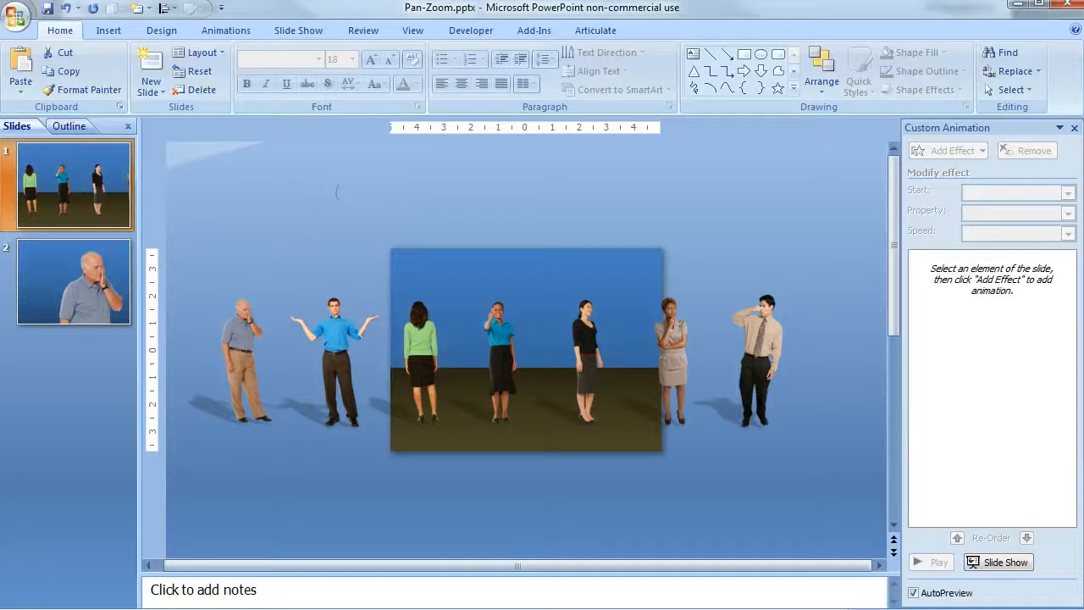
# Select the grouped people on slide 1 and shift them right so the two men fill the slide.
pyautogui.click(525, 350)
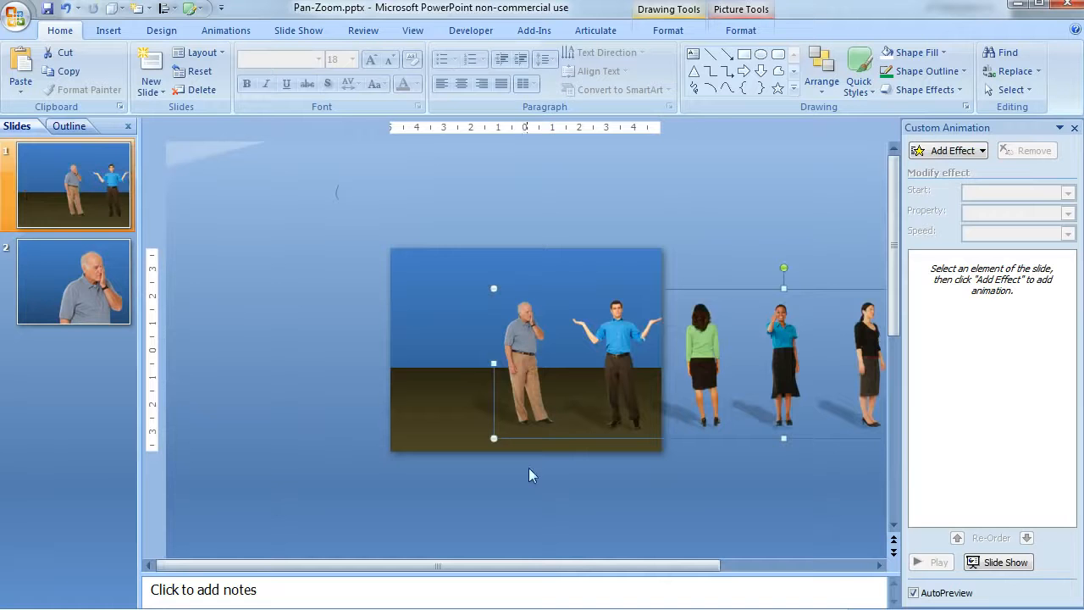
pyautogui.moveTo(541, 415)
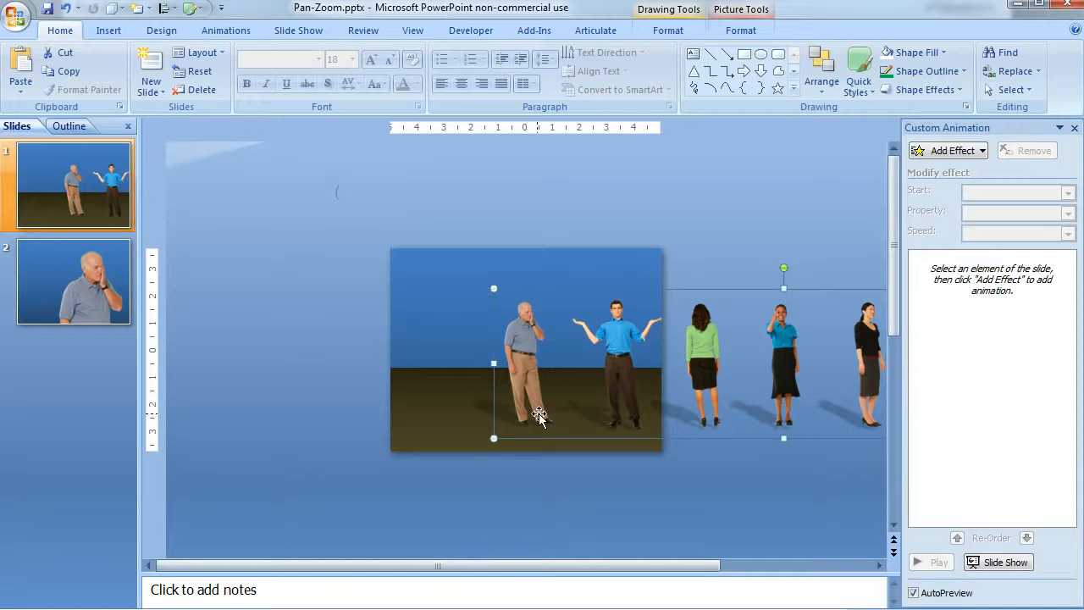
pyautogui.moveTo(528, 369)
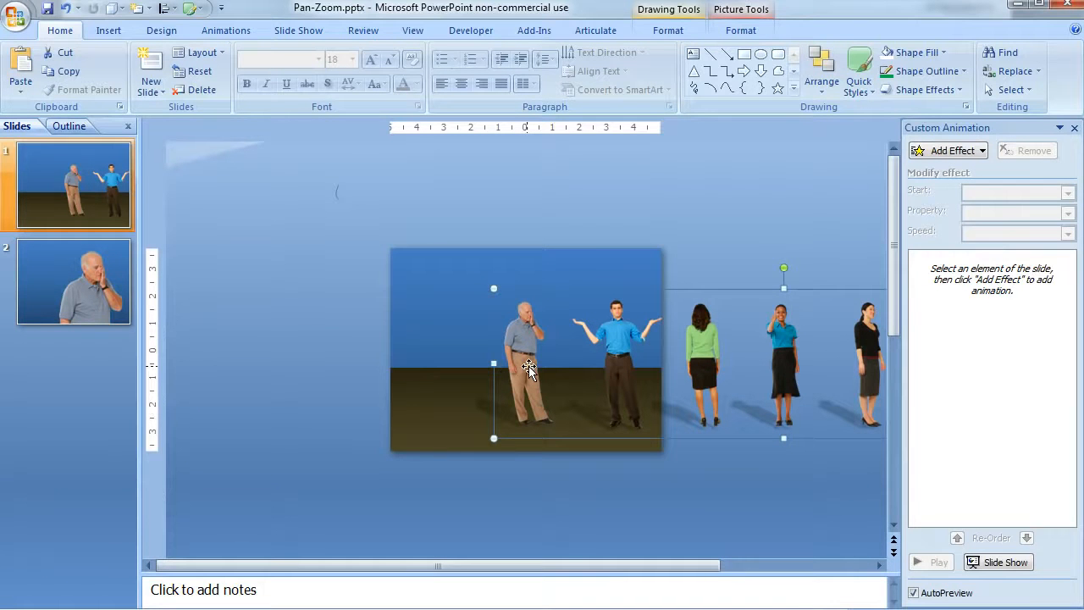
pyautogui.moveTo(92, 169)
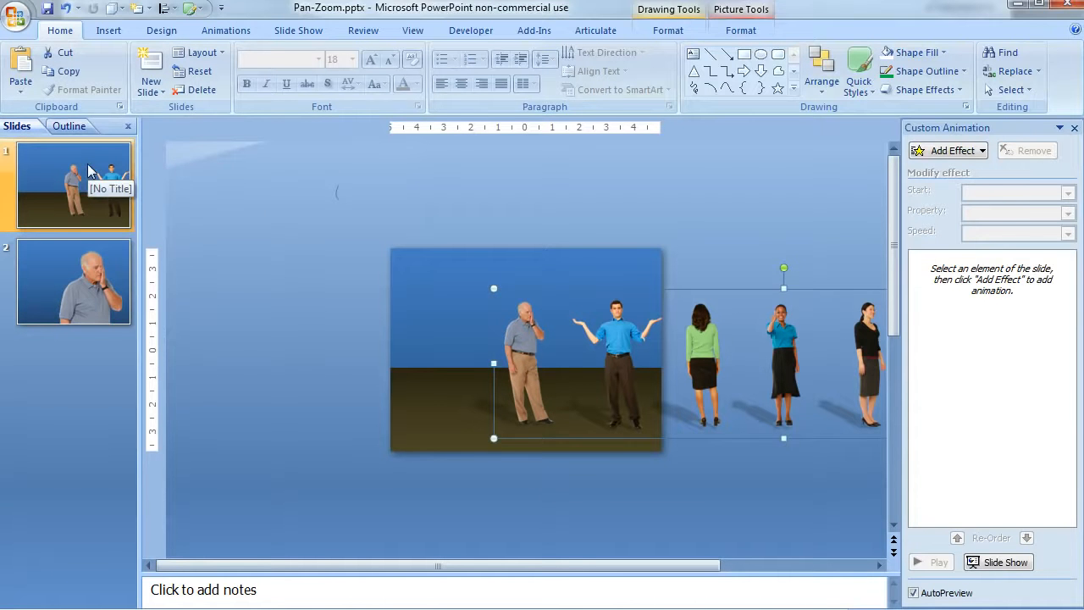
# Duplicate slide 1 from the Slides pane so the deck holds three slides.
pyautogui.rightClick(71, 186)
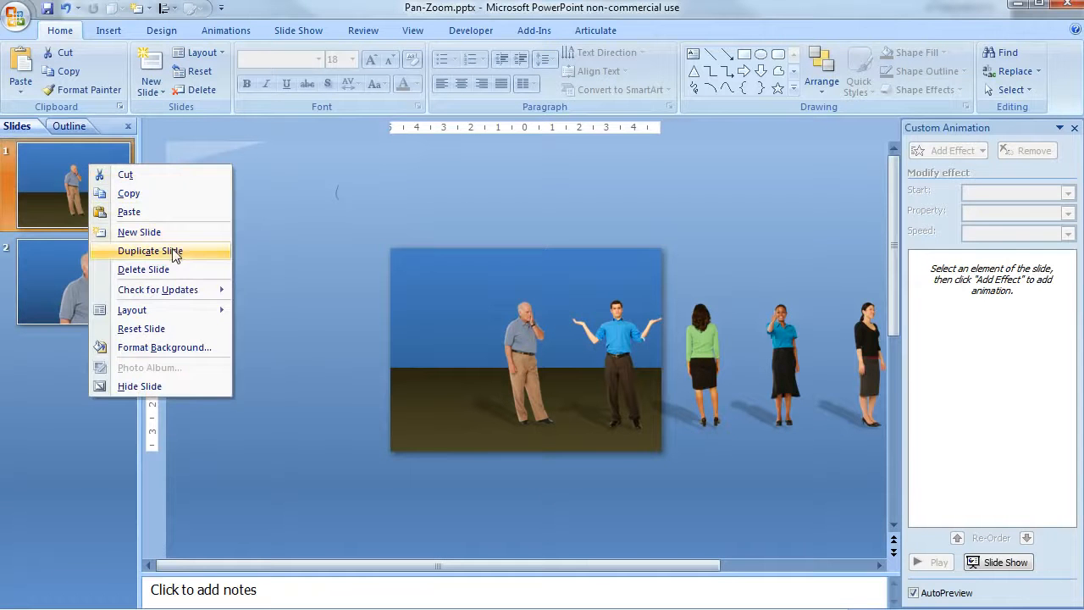
pyautogui.click(149, 251)
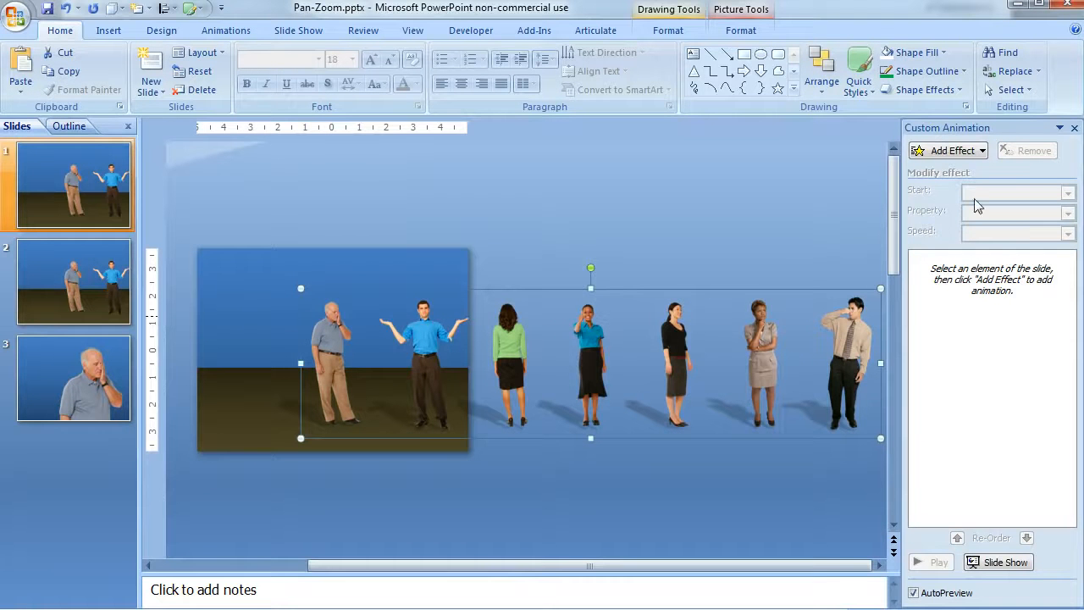
# Add a Left motion path to the people group, reverse its direction, and start it With Previous.
pyautogui.click(949, 149)
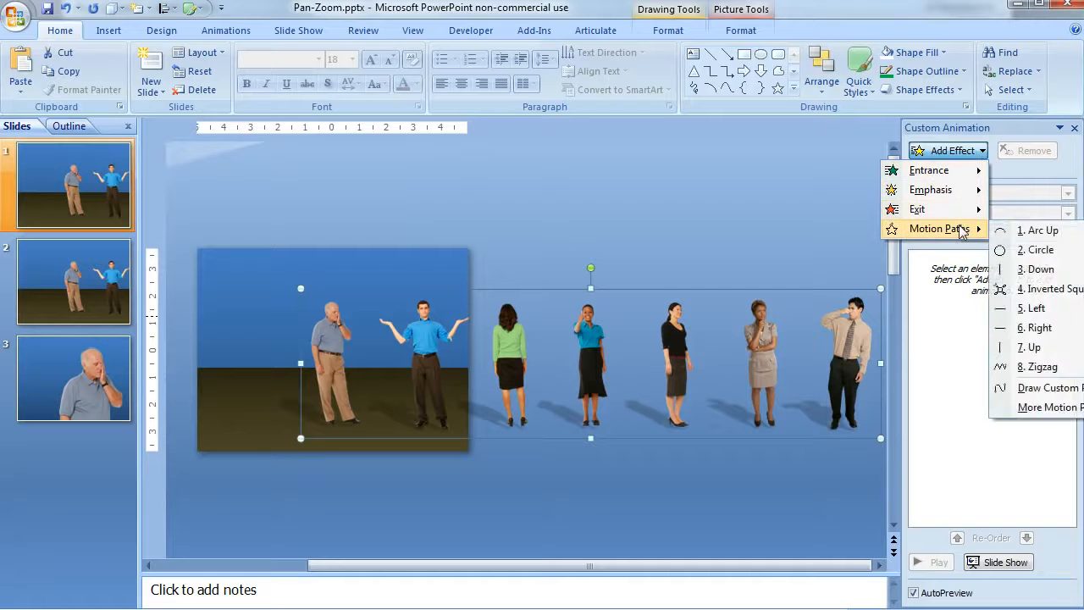
pyautogui.click(1035, 308)
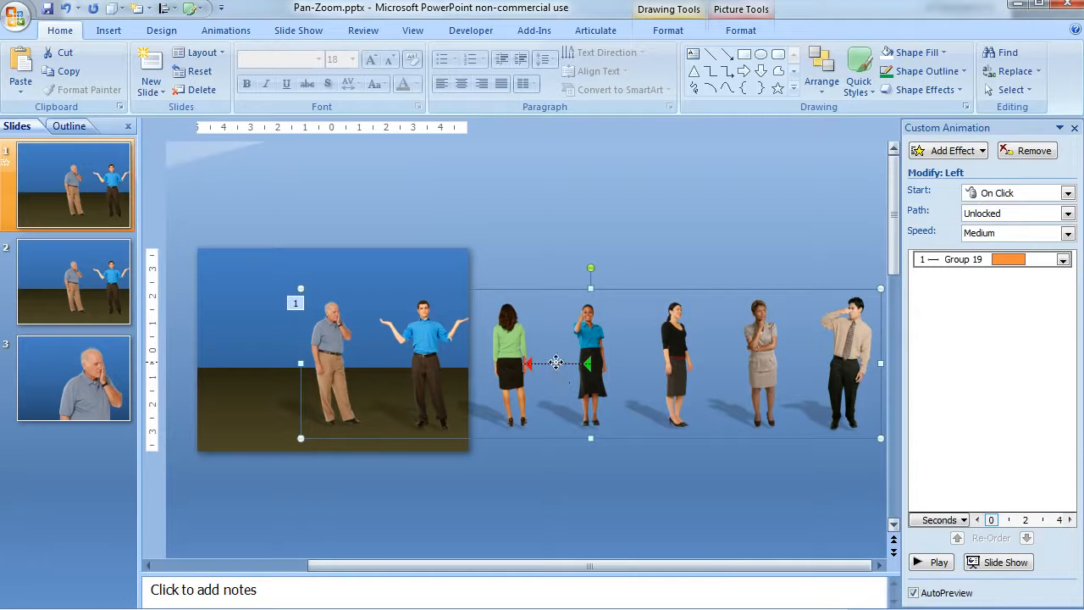
pyautogui.rightClick(556, 364)
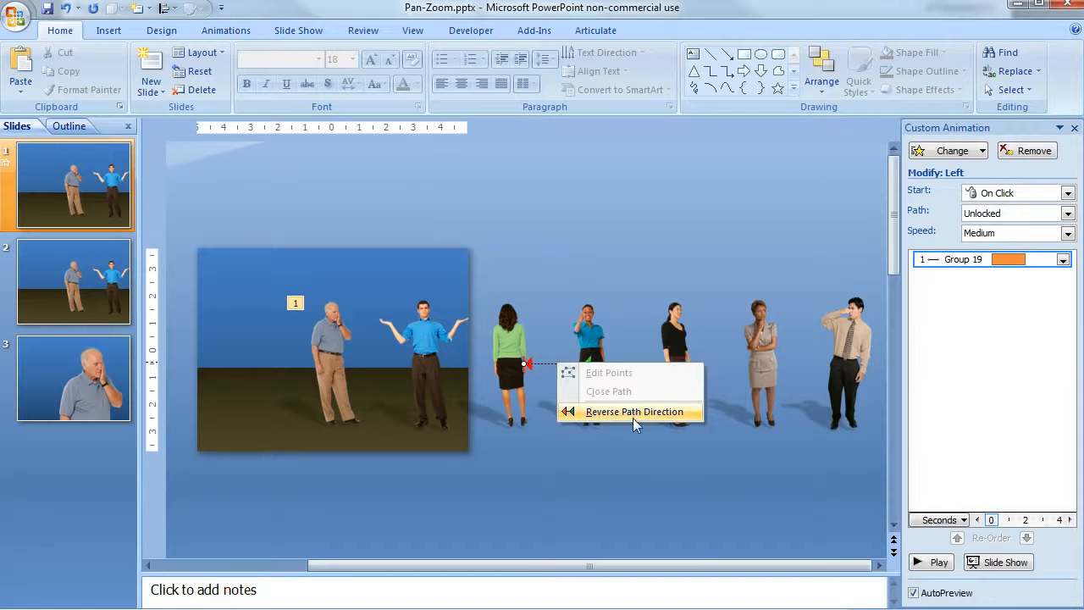
pyautogui.click(634, 412)
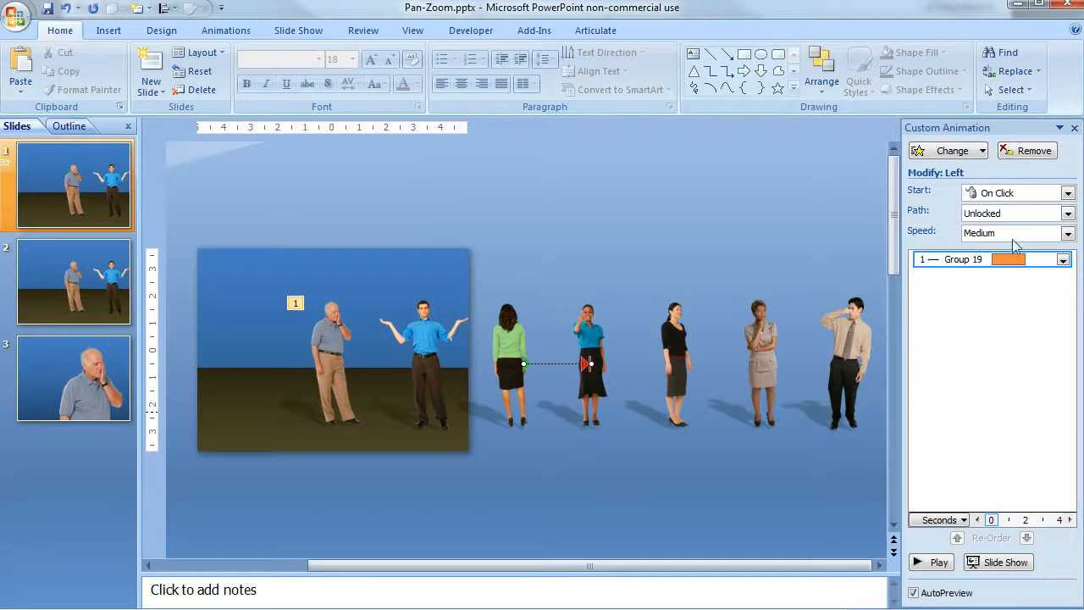
pyautogui.click(1067, 193)
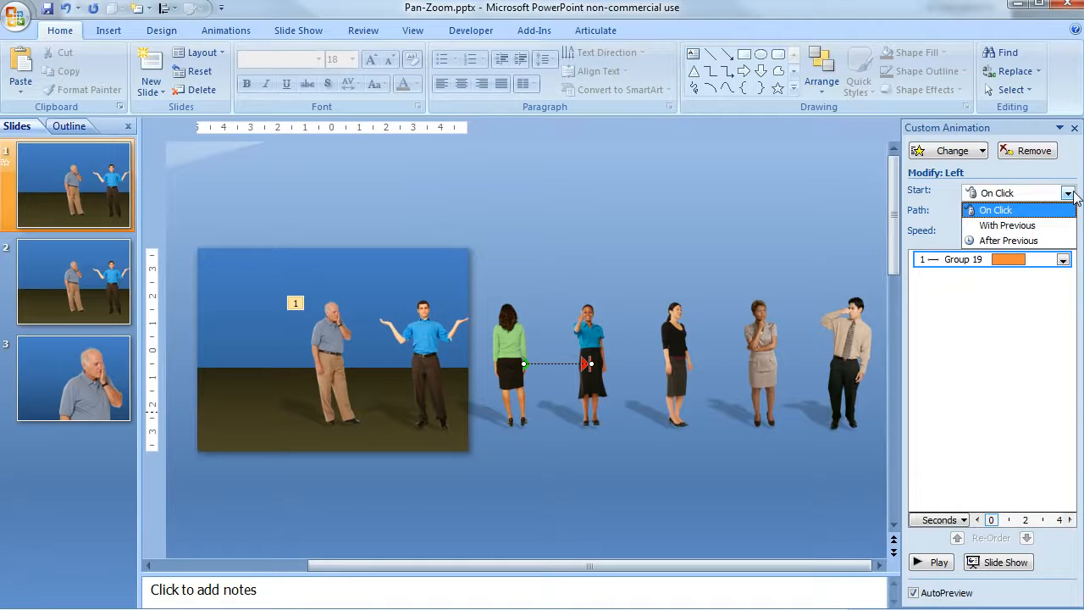
pyautogui.click(1007, 224)
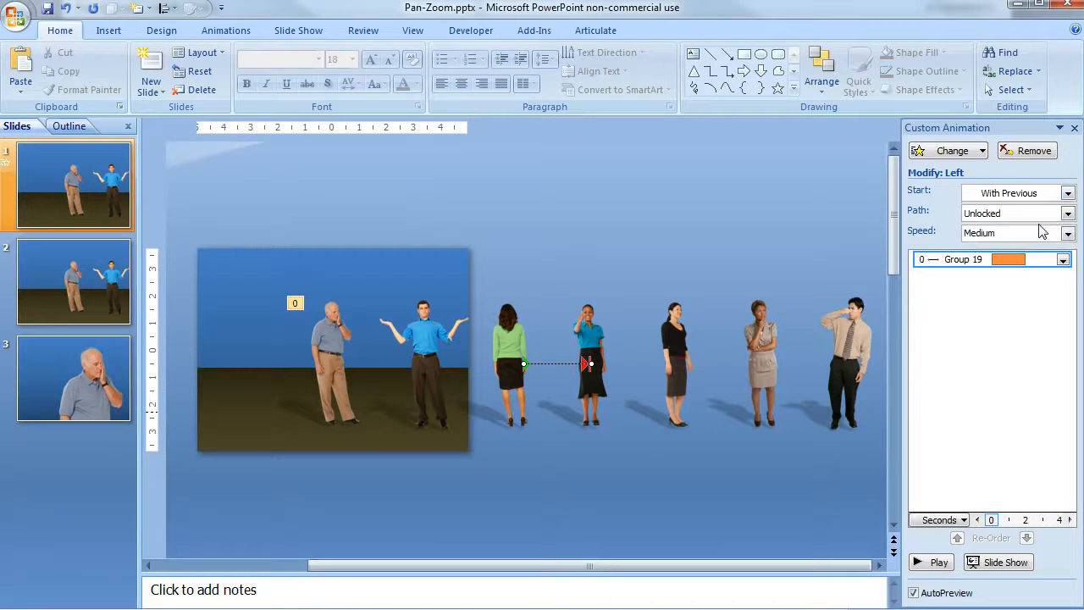
pyautogui.moveTo(1048, 316)
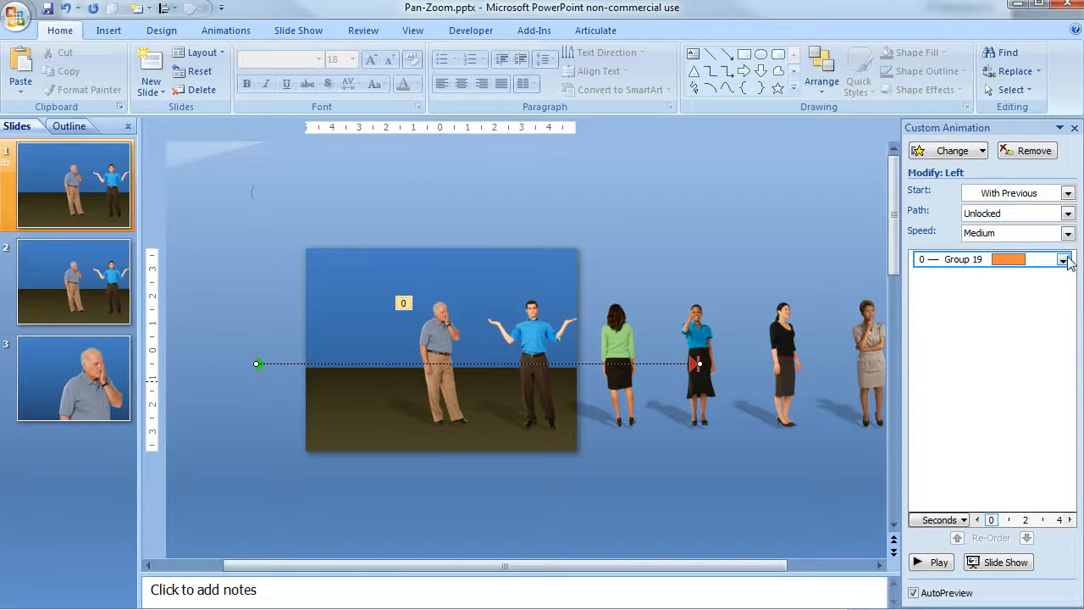
# Set the Group 19 pan speed to 6 seconds, then switch to slide 3.
pyautogui.click(1064, 259)
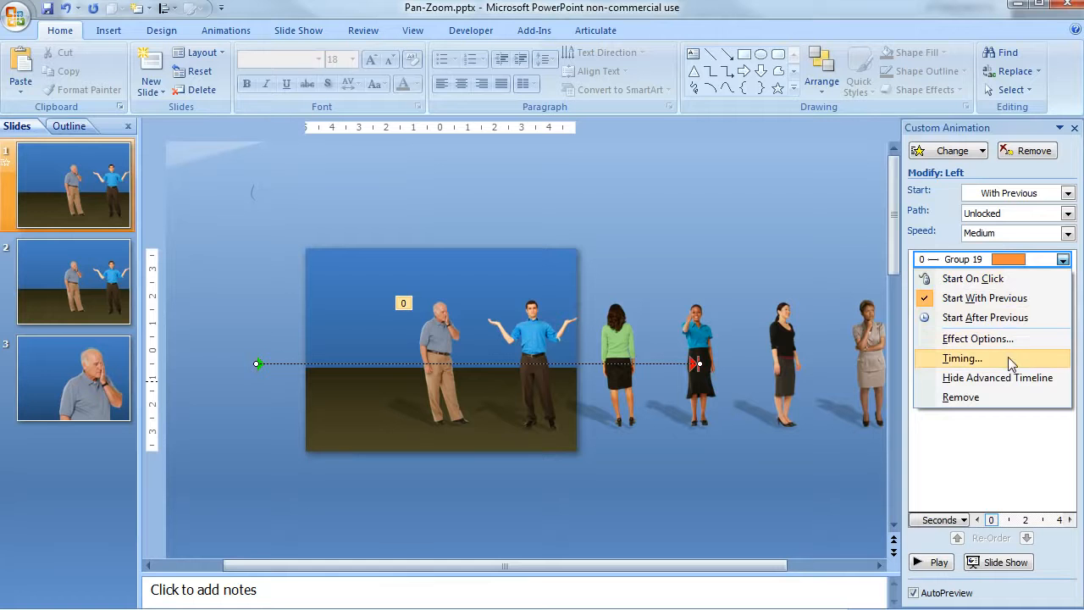
pyautogui.click(963, 357)
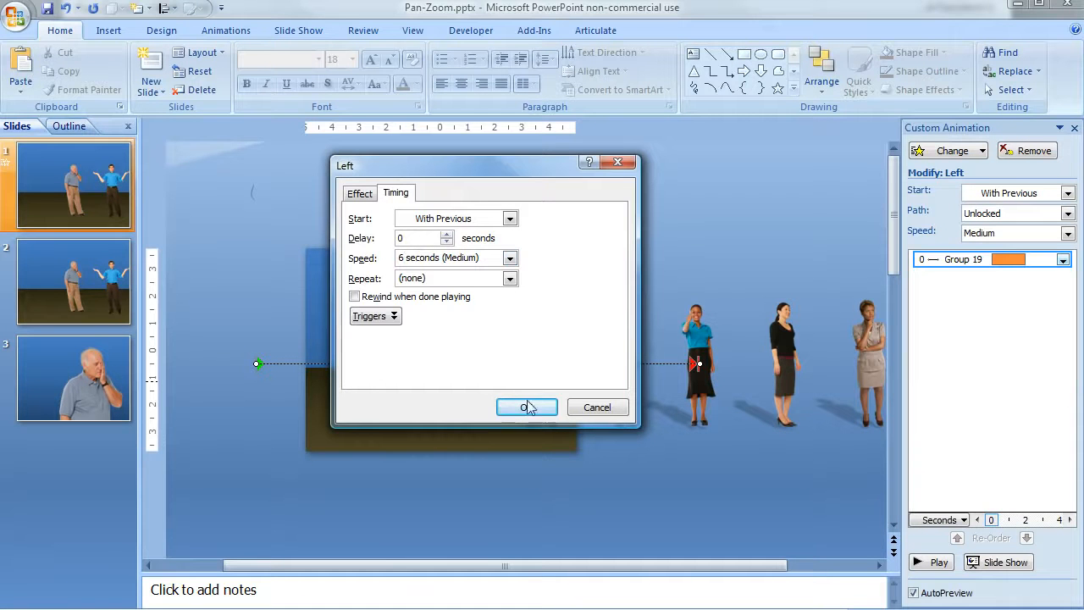
pyautogui.click(527, 407)
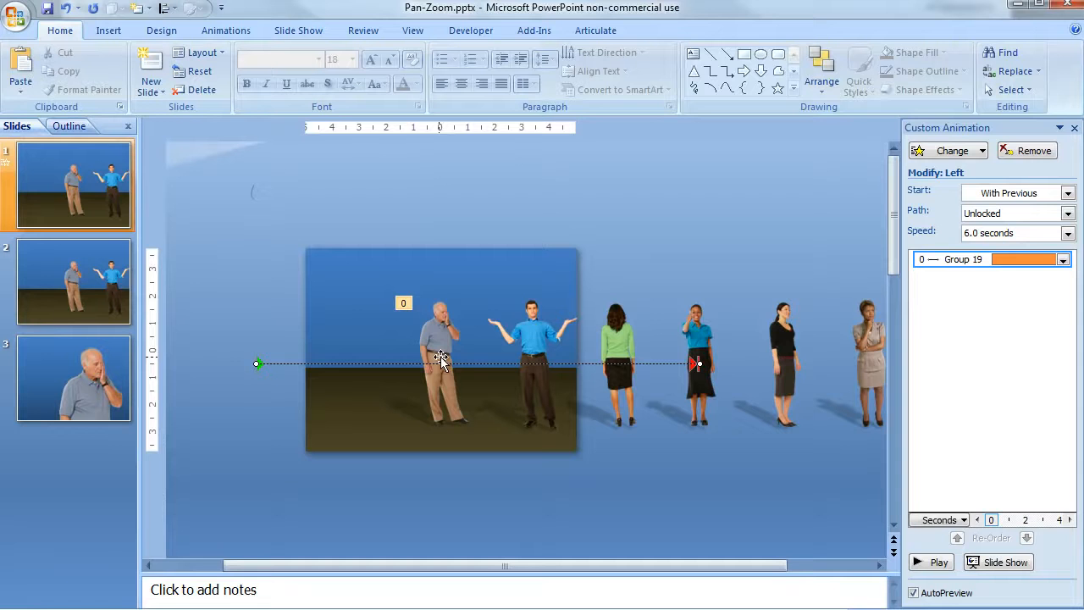
pyautogui.click(75, 378)
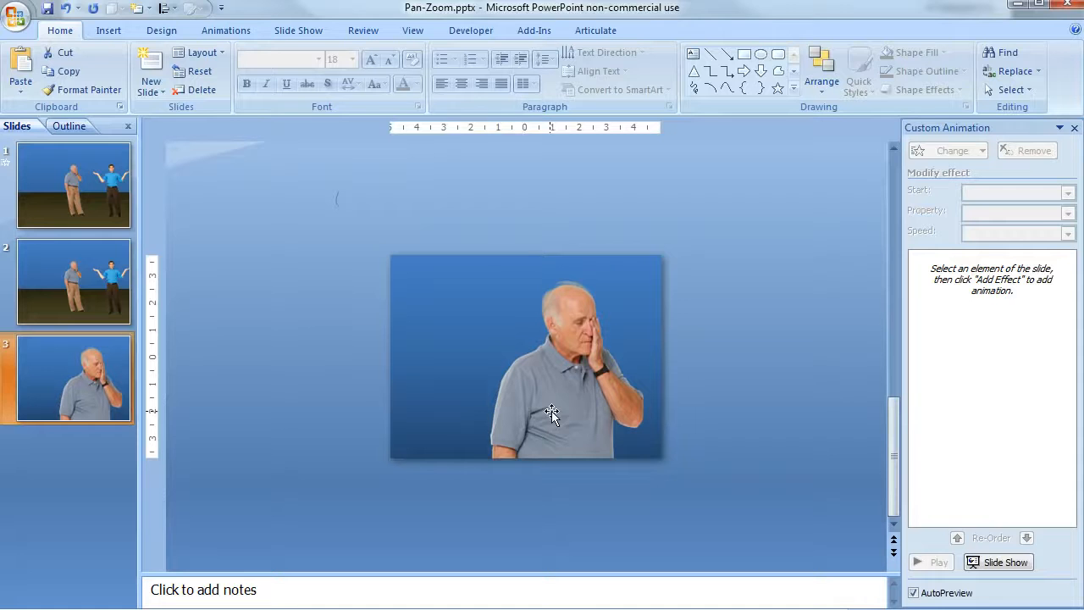
# Cut the older man's picture from slide 3 and move to slide 2 to place it over the group.
pyautogui.click(552, 415)
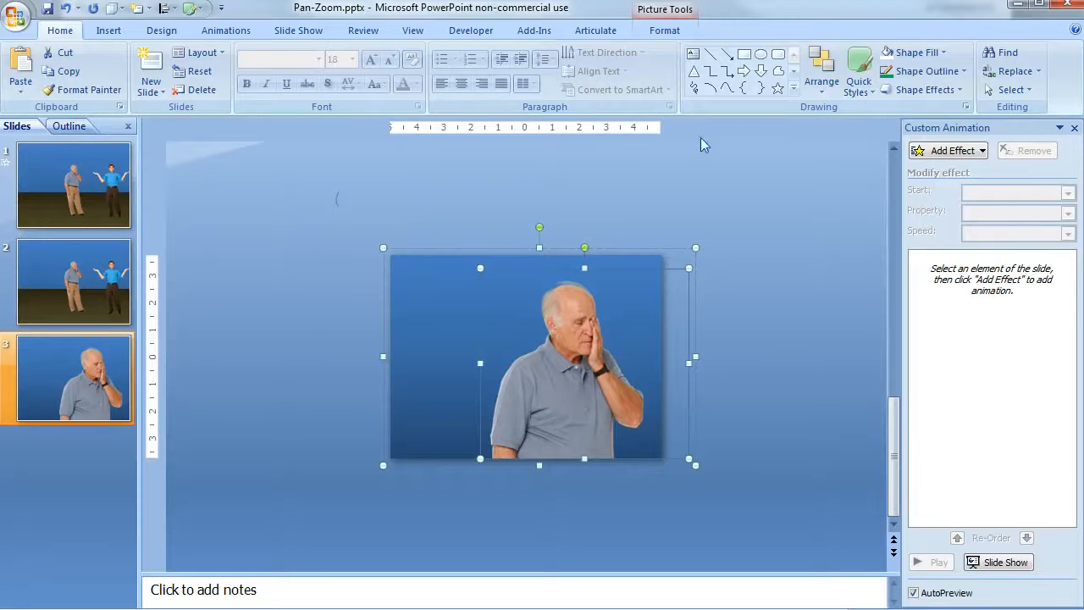
pyautogui.click(664, 30)
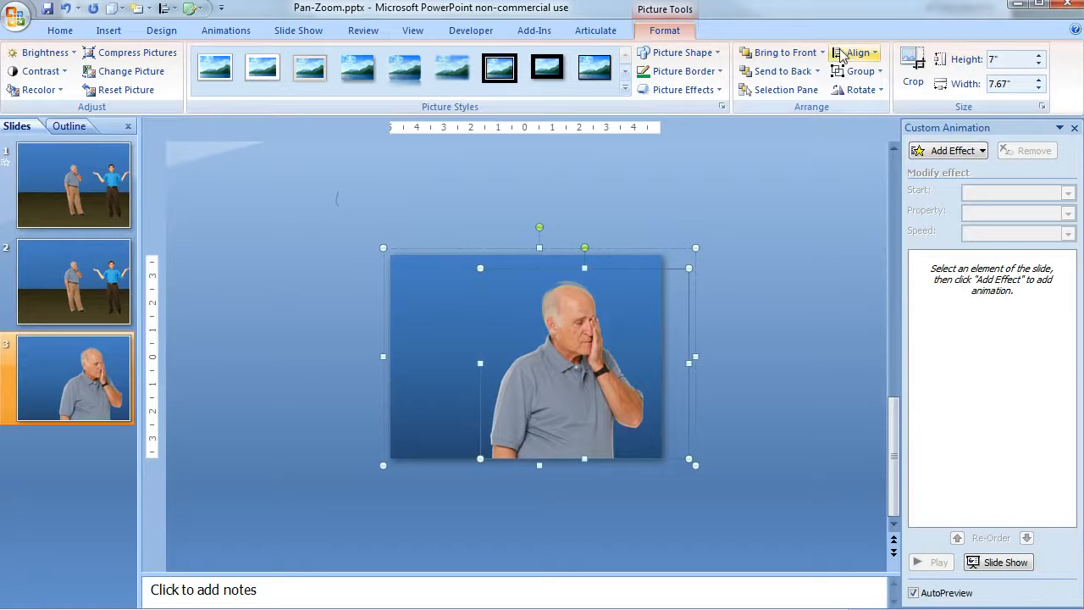
pyautogui.moveTo(913, 81)
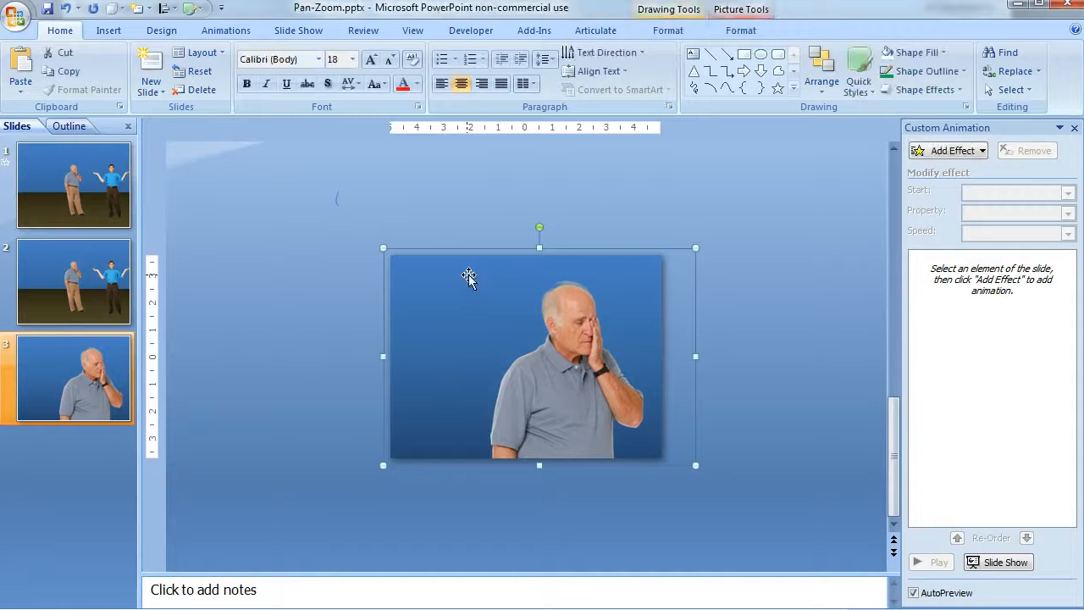
pyautogui.rightClick(468, 274)
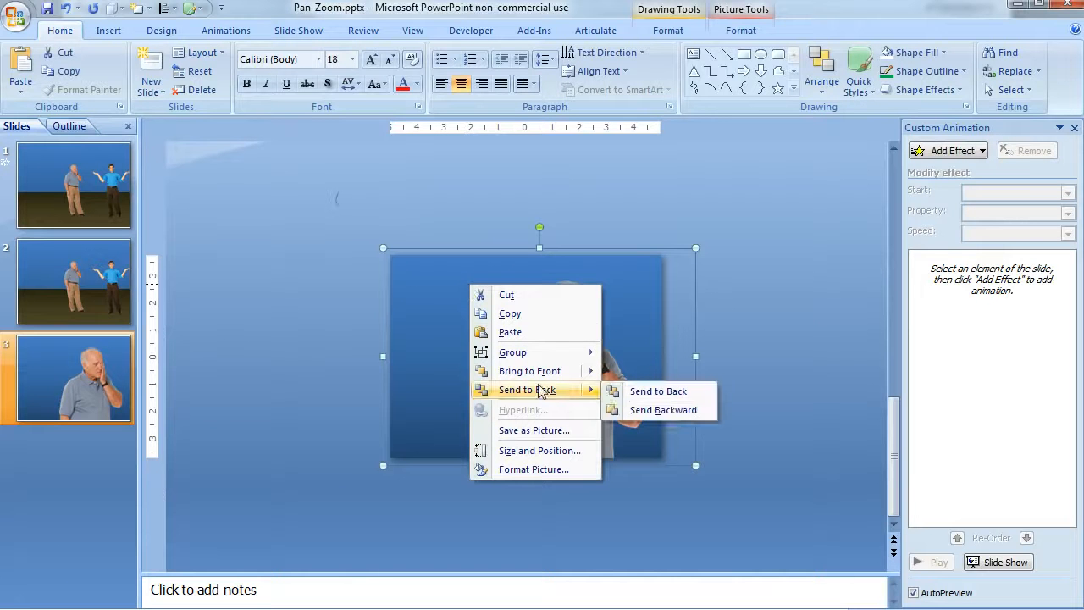
pyautogui.click(657, 390)
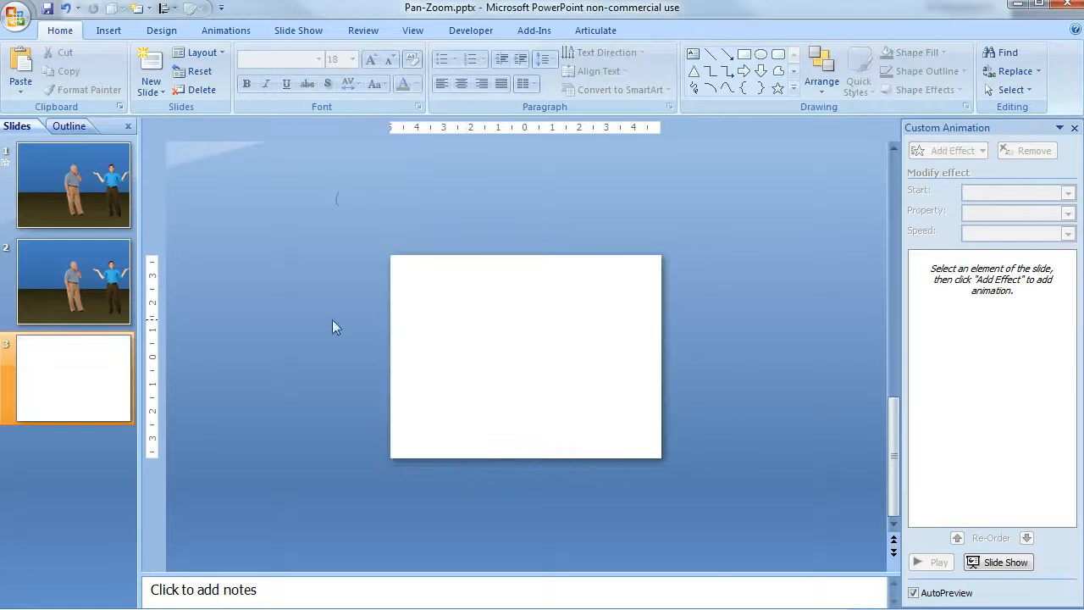
pyautogui.click(72, 281)
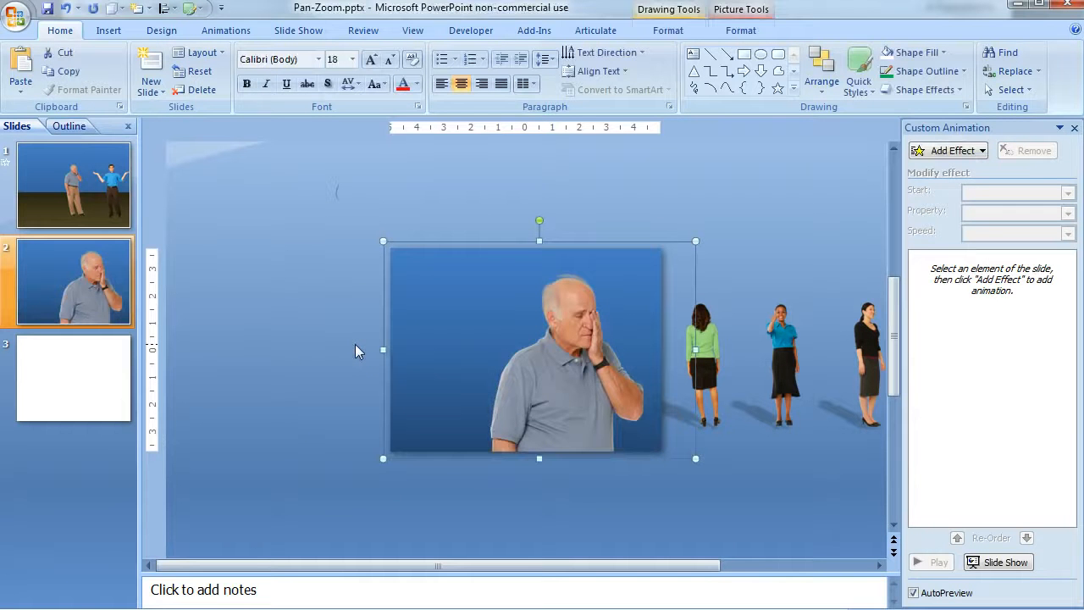
pyautogui.moveTo(431, 348)
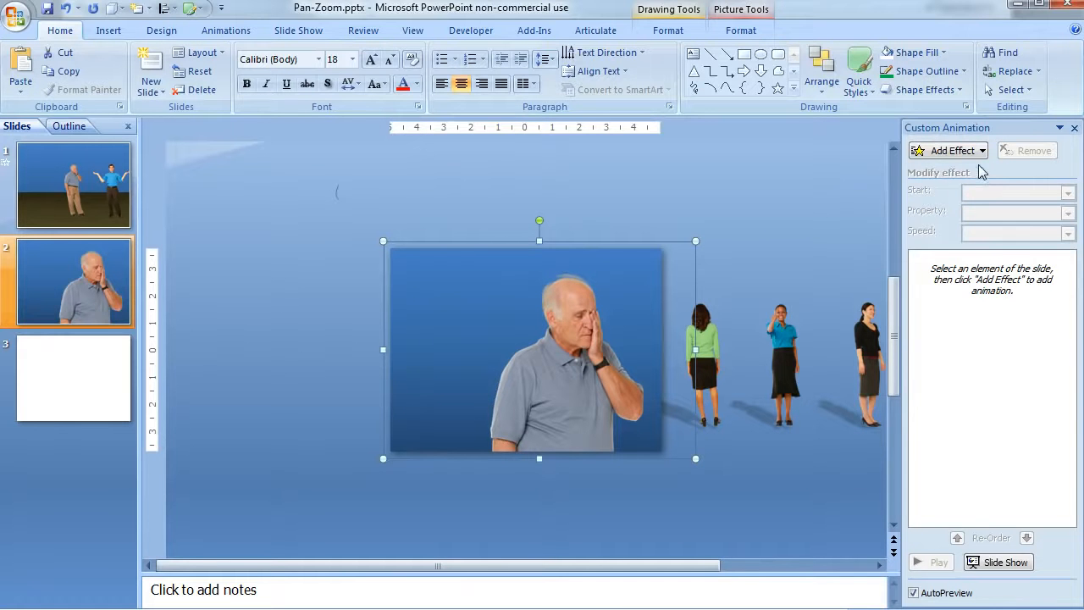
# Give the man's picture a Faded Zoom entrance starting With Previous.
pyautogui.click(952, 149)
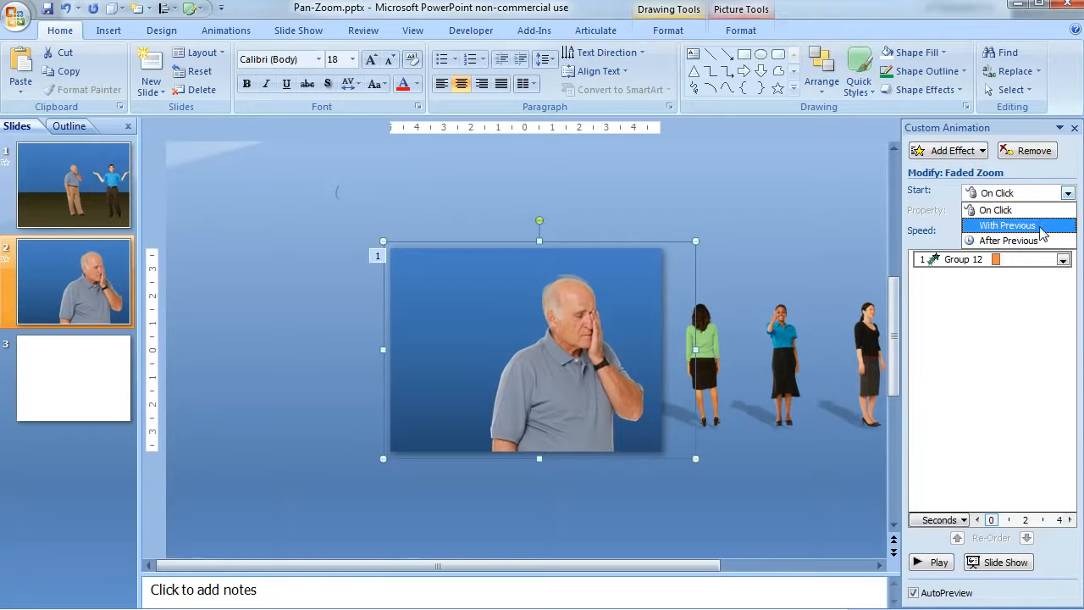
pyautogui.click(1006, 223)
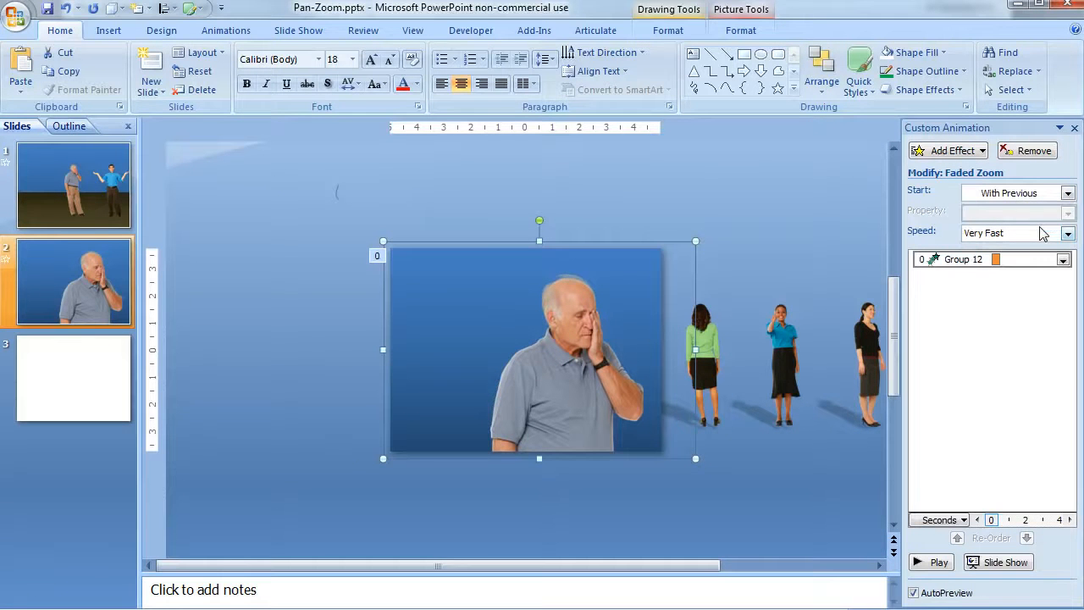
pyautogui.moveTo(625, 314)
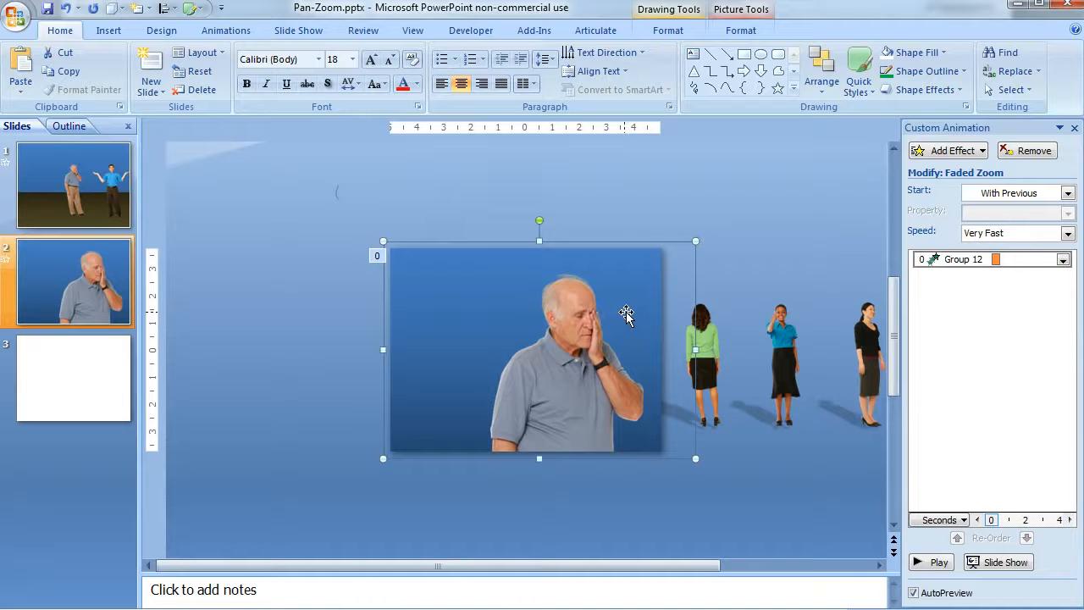
pyautogui.moveTo(461, 339)
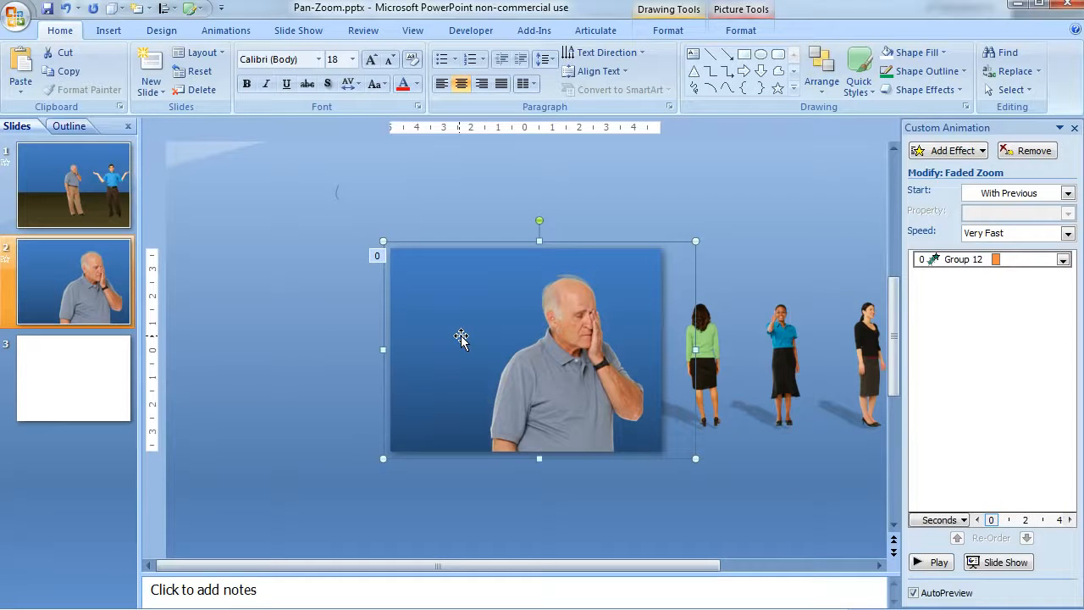
# Delete the blank slide 3 and start the Articulate preview playback.
pyautogui.click(74, 377)
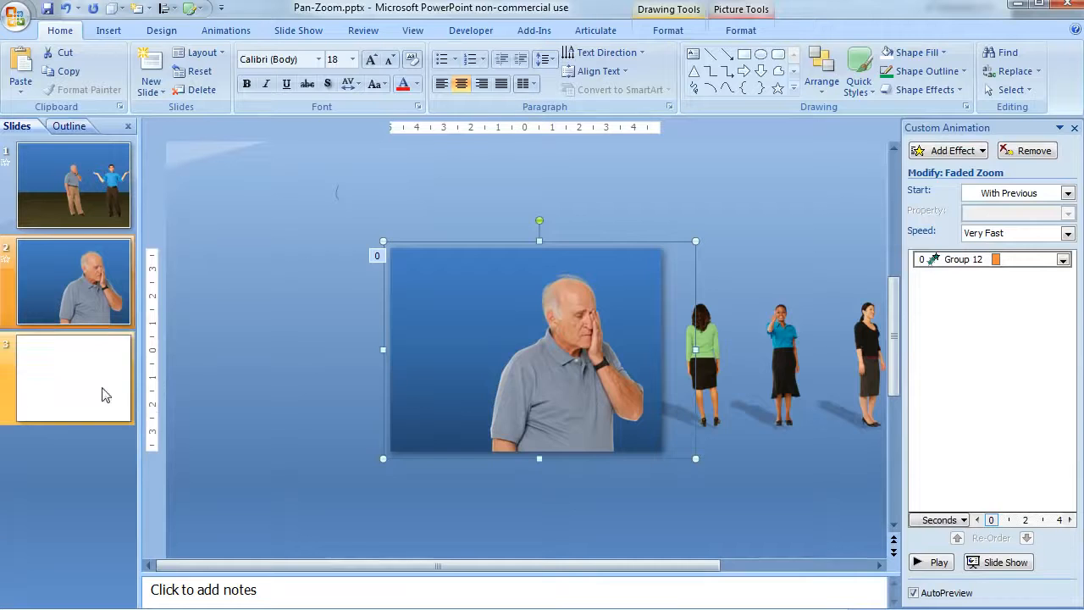
pyautogui.rightClick(71, 376)
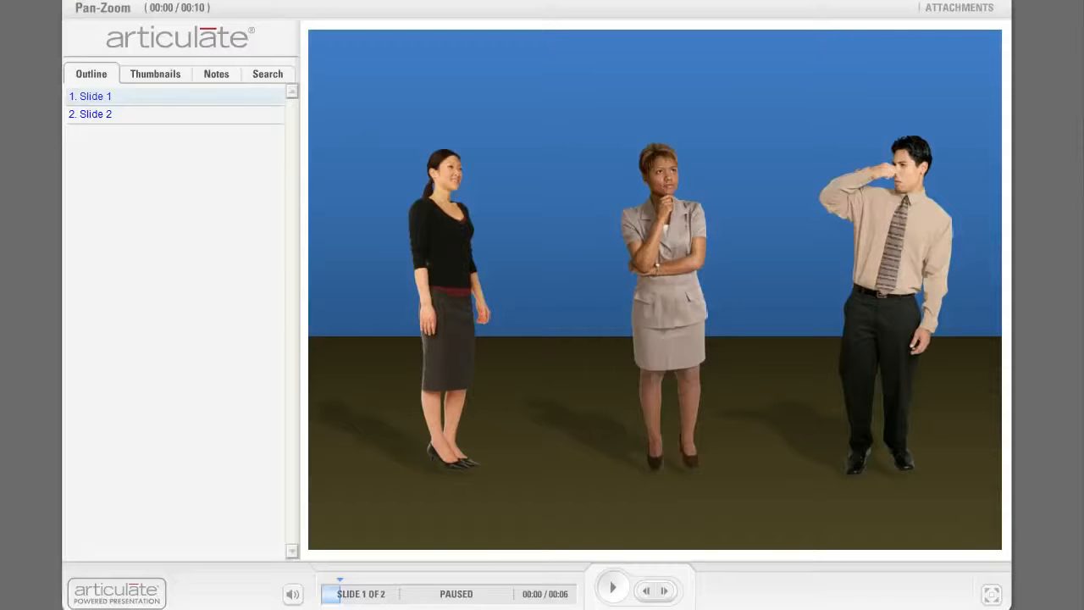
pyautogui.click(614, 590)
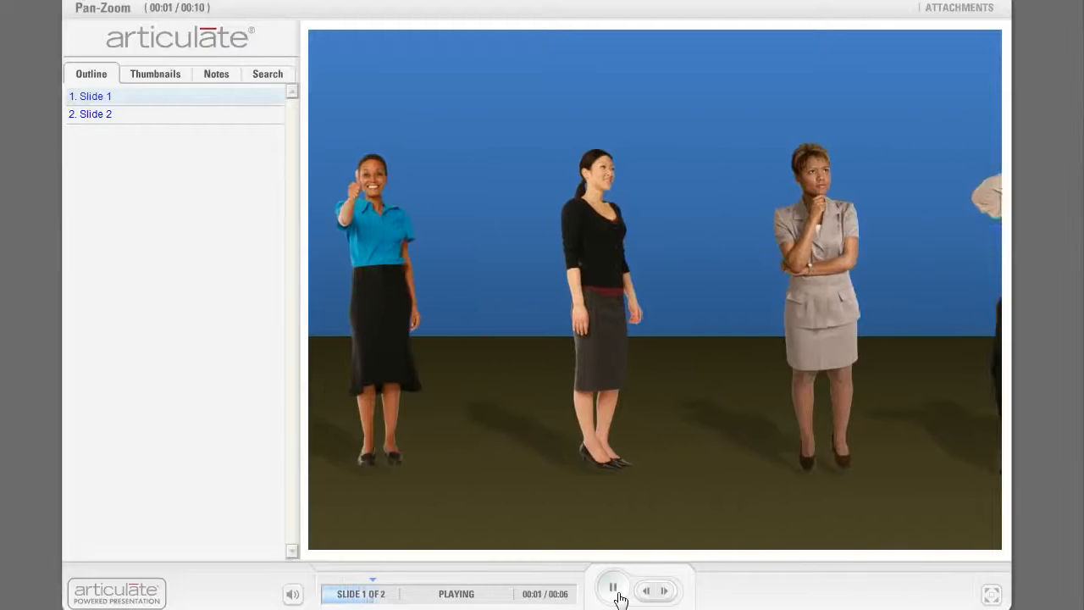